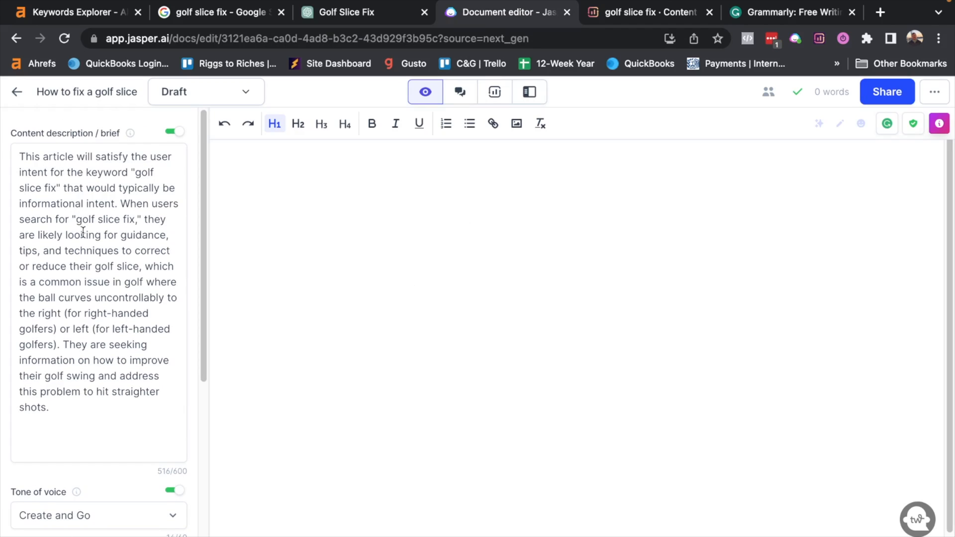
mouse_move(93, 298)
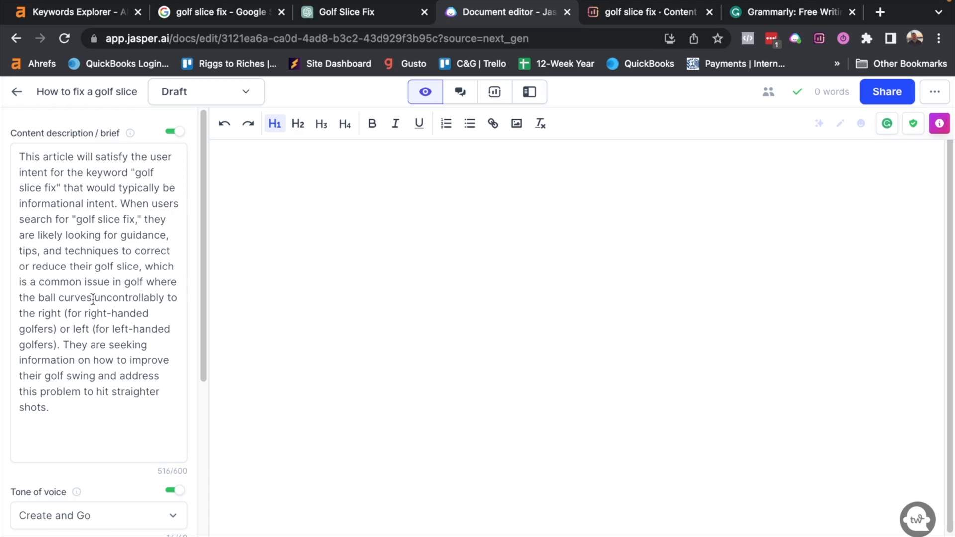
mouse_move(87, 92)
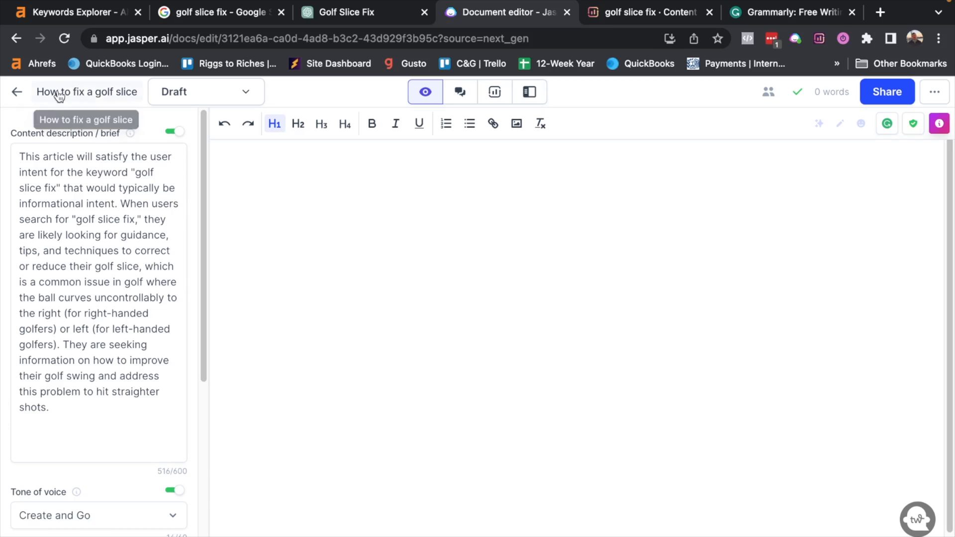
mouse_move(344, 115)
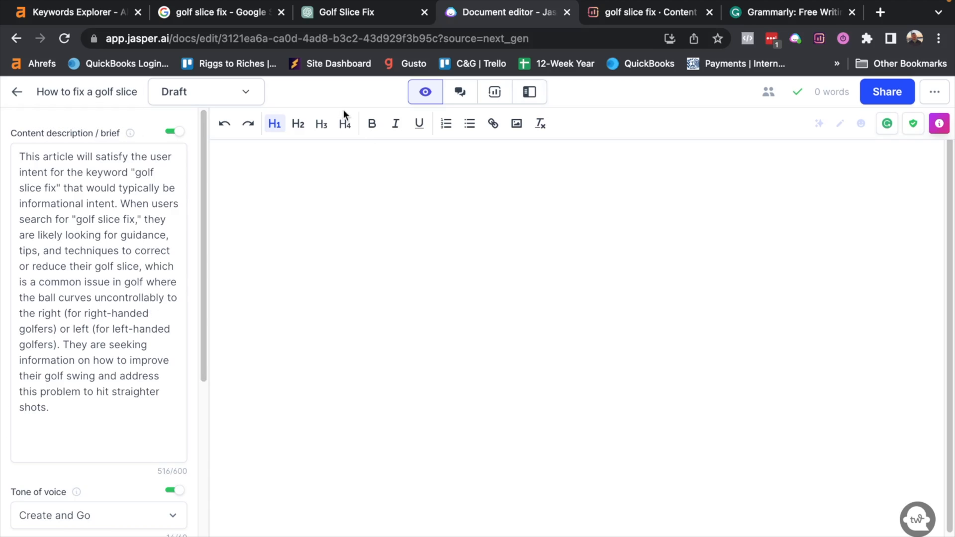
mouse_move(376, 257)
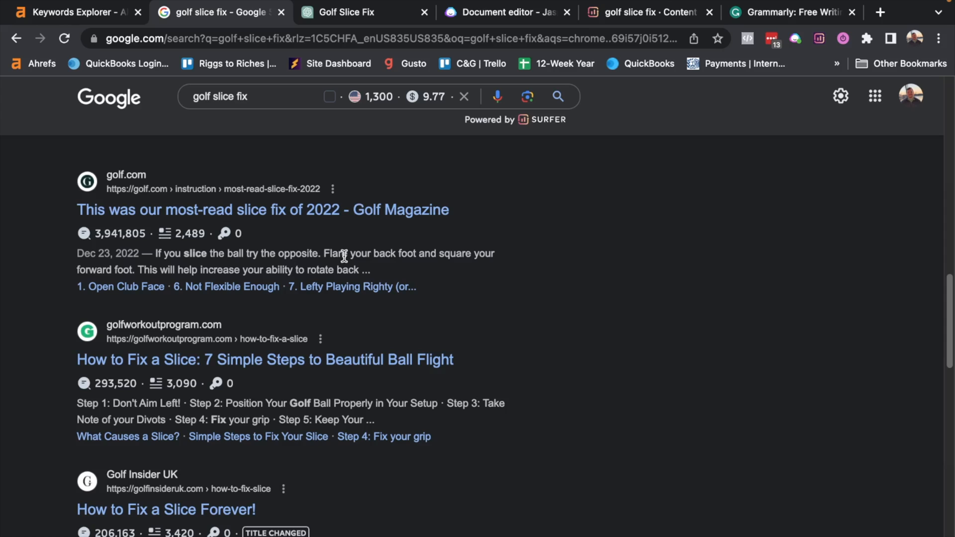
Bring up the Golf Slice Fix chat and reach its ten suggested SEO titles.
click(362, 12)
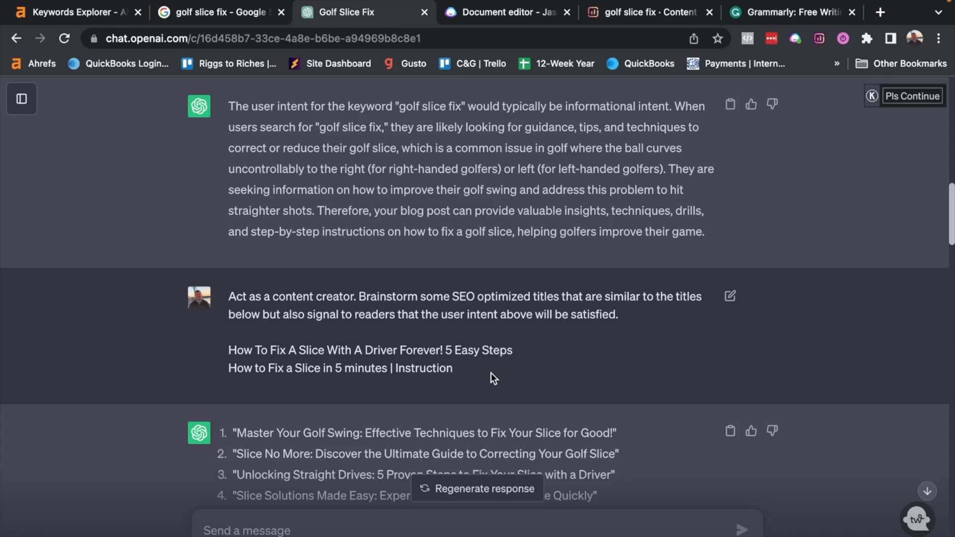
scroll(down, 3)
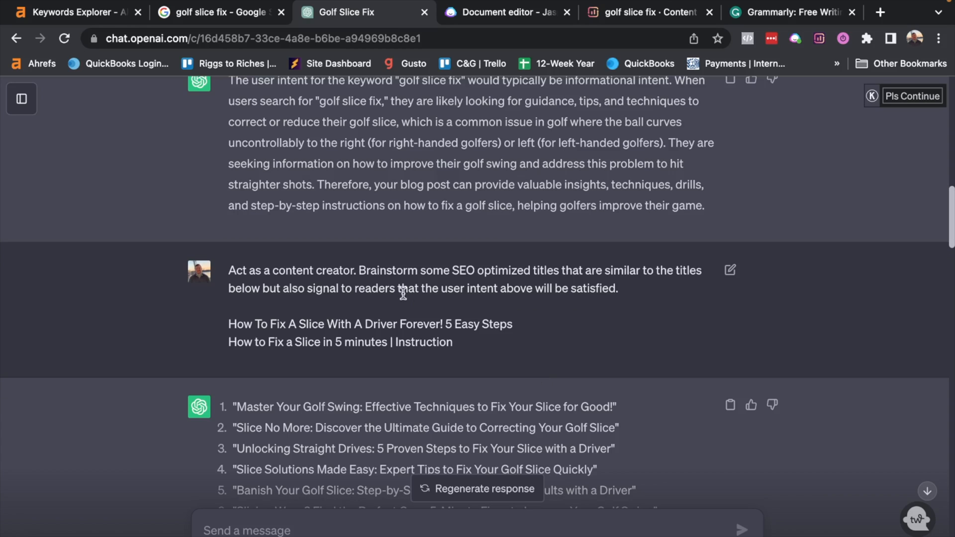
mouse_move(435, 312)
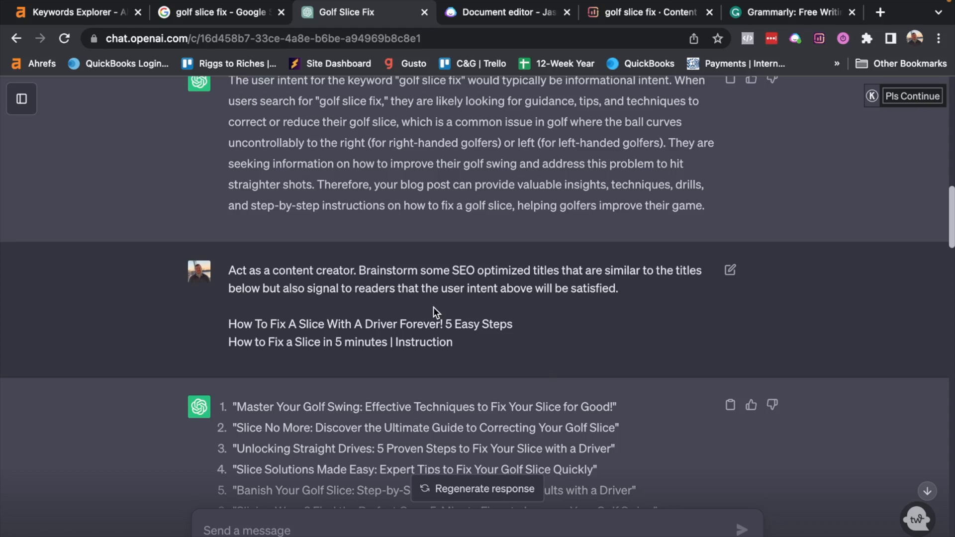
mouse_move(588, 338)
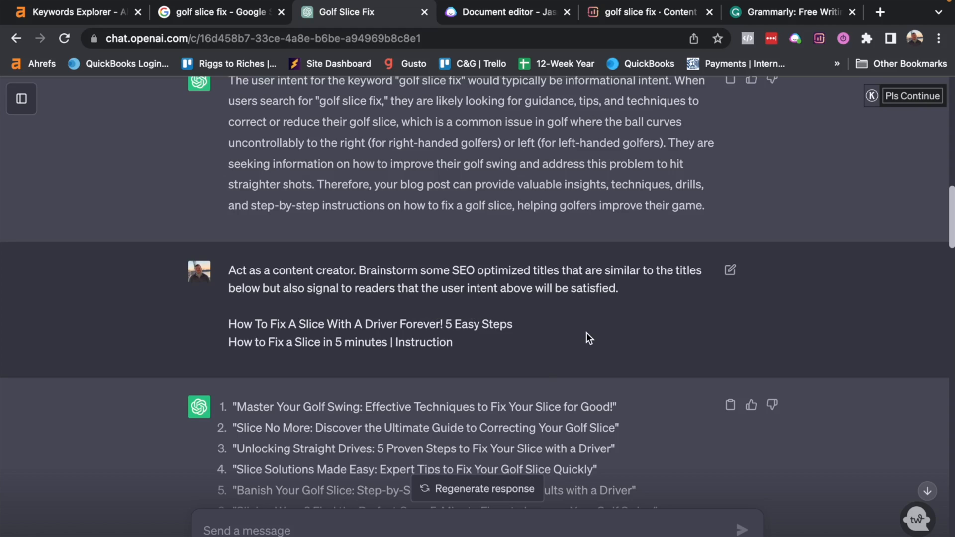
mouse_move(441, 325)
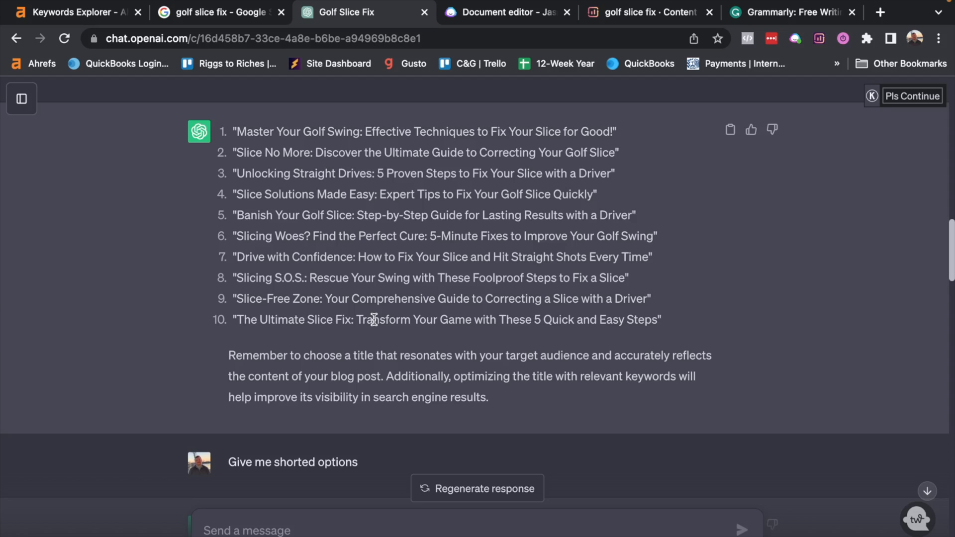
scroll(down, 3)
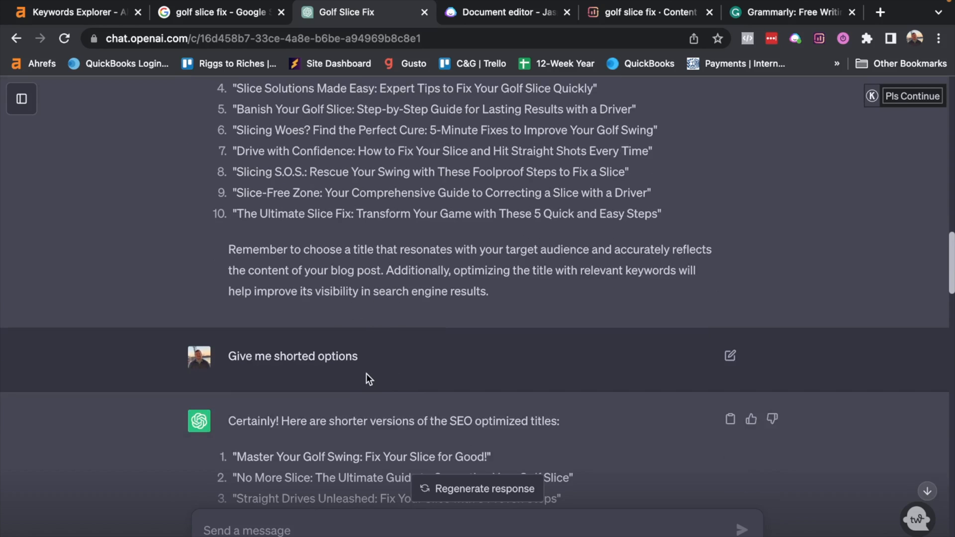
mouse_move(450, 354)
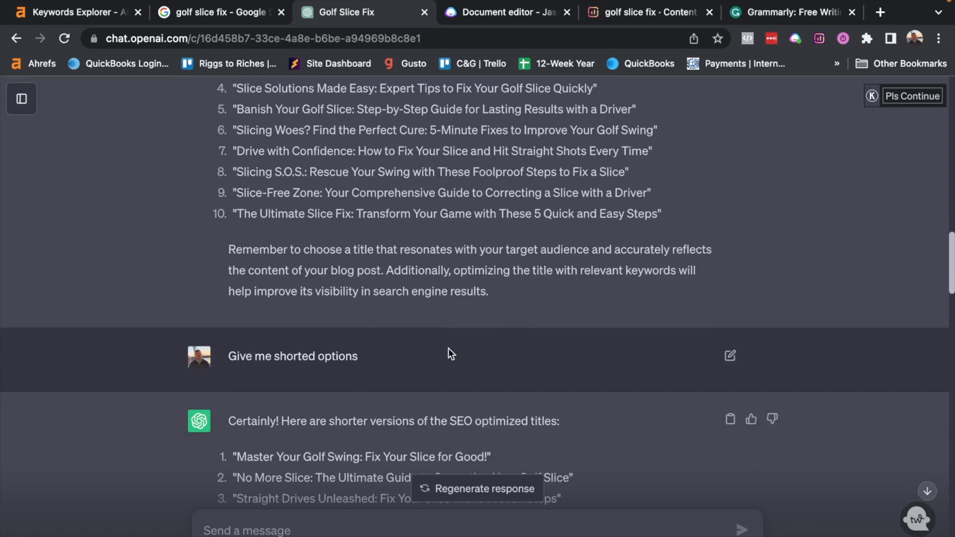
scroll(down, 3)
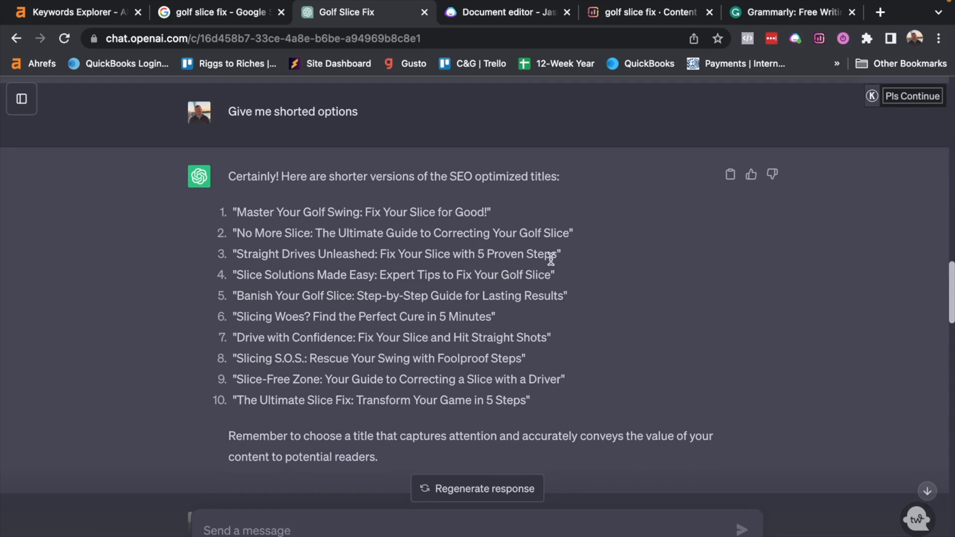
drag(375, 254, 551, 254)
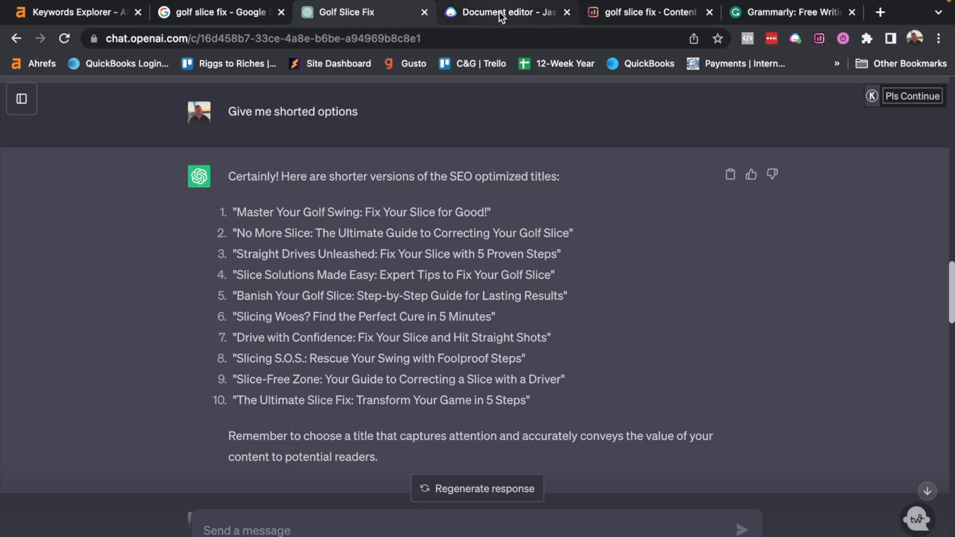
Return to the 'How to fix a golf slice' Jasper document and reach the Tone of voice field.
click(503, 12)
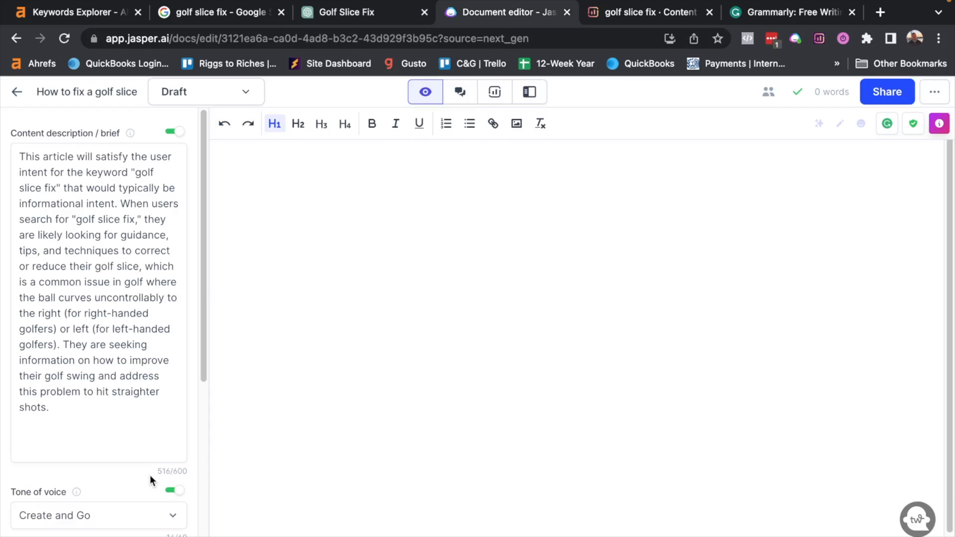
scroll(down, 3)
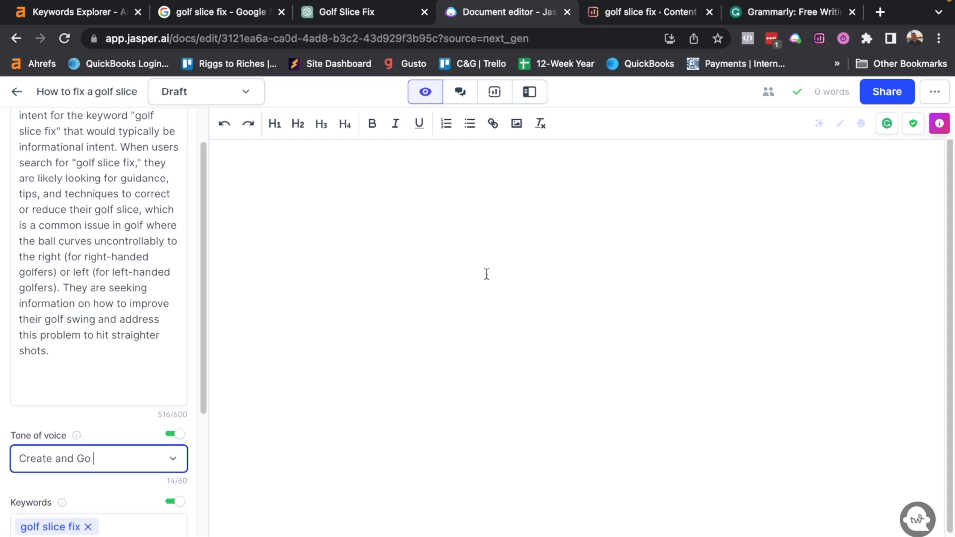
mouse_move(83, 485)
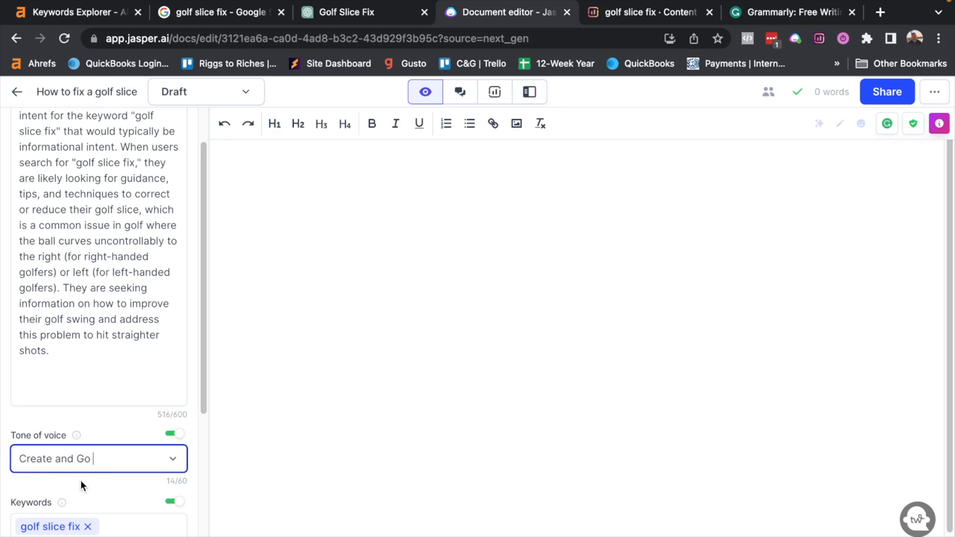
mouse_move(188, 458)
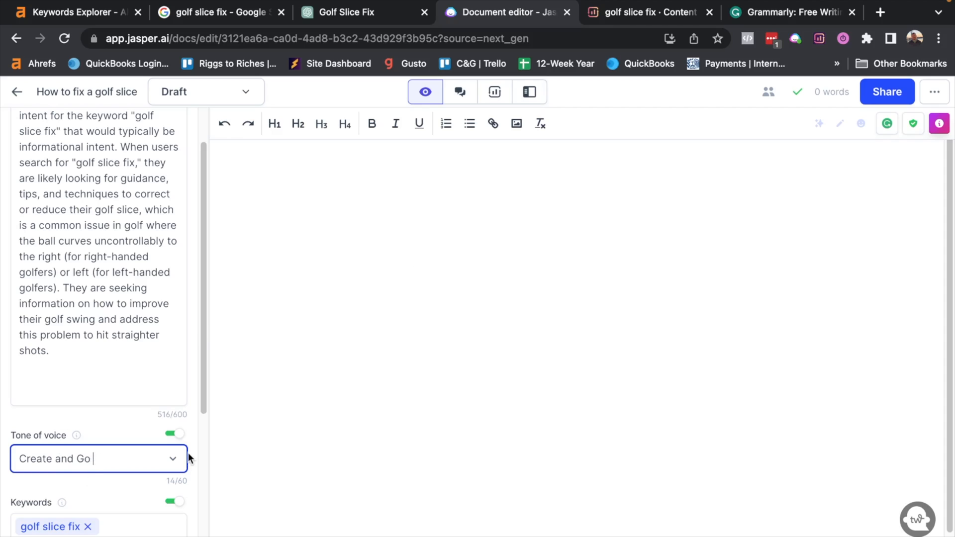
Try ', funny informational' wording, discard it, and set the tone of voice to the saved 'Create and Go' tone.
text(, funny)
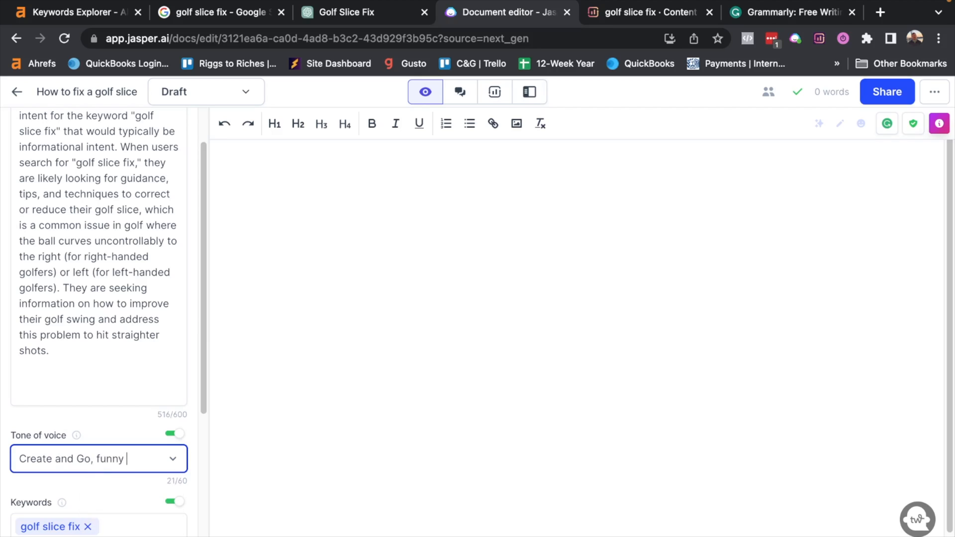
text(informational)
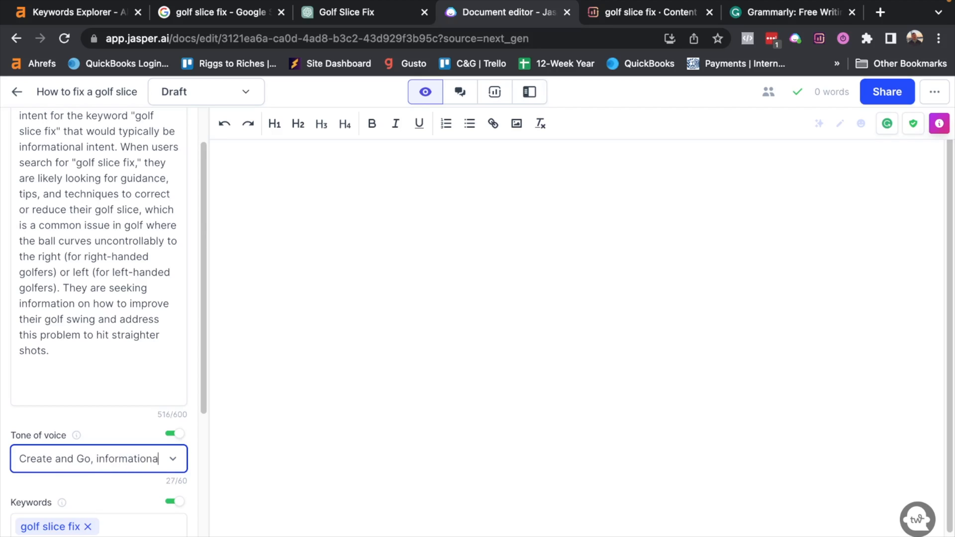
key(Backspace)
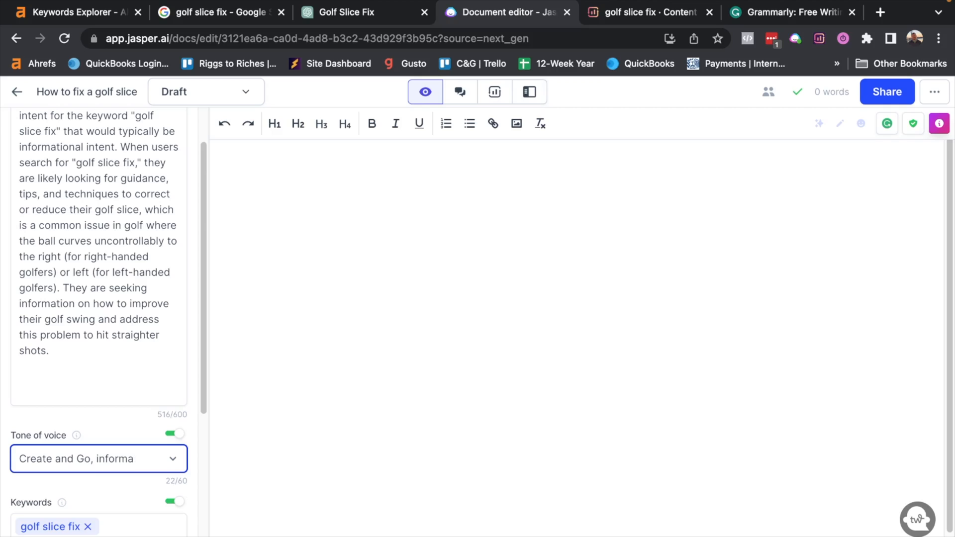
click(98, 459)
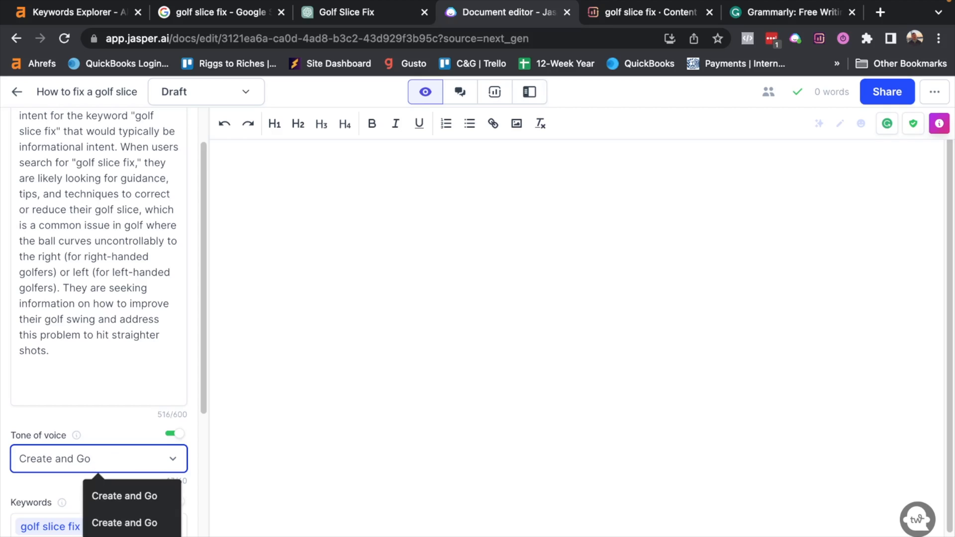
click(125, 495)
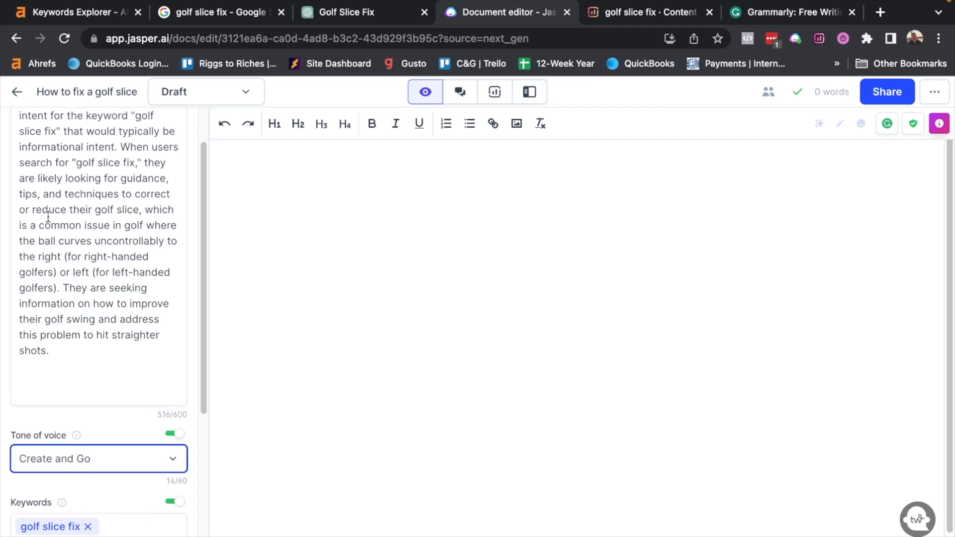
mouse_move(105, 448)
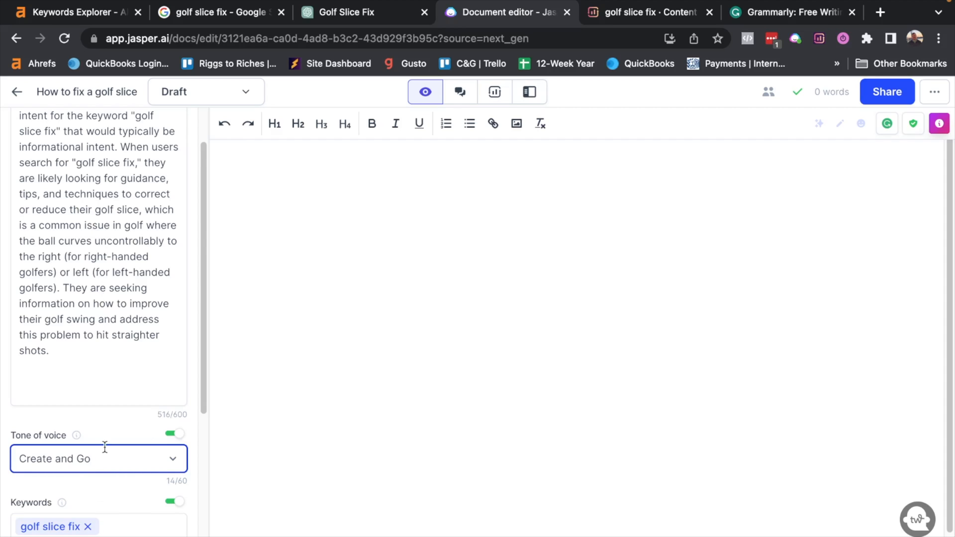
mouse_move(228, 324)
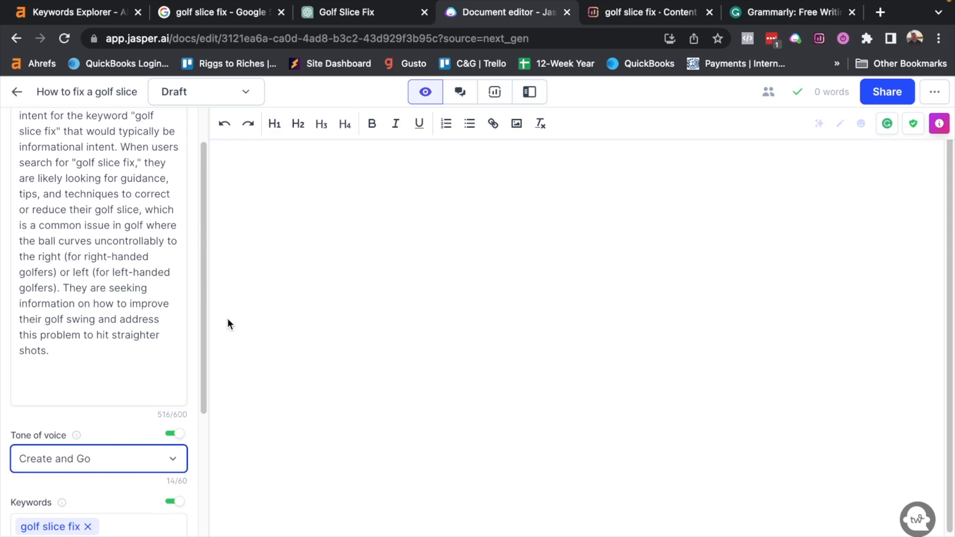